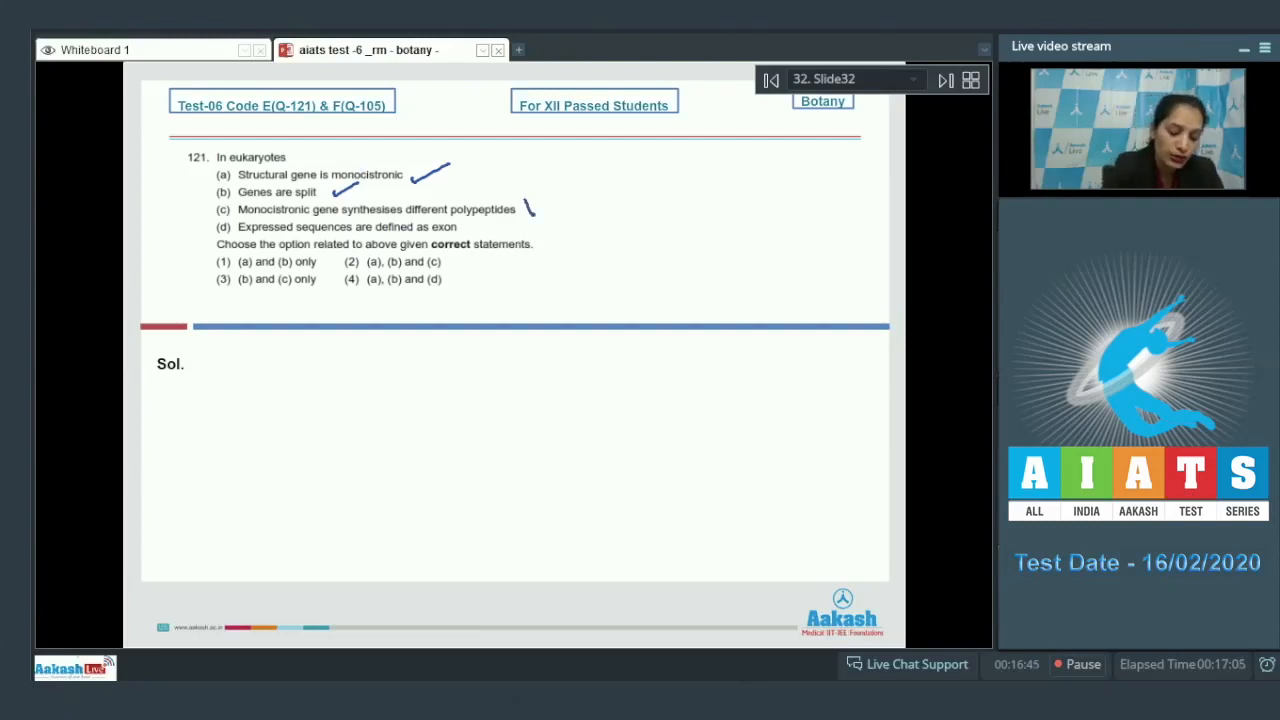
- Mark question 121's statements a, b, d correct and c wrong, writing 'Ans (4)'
click(528, 208)
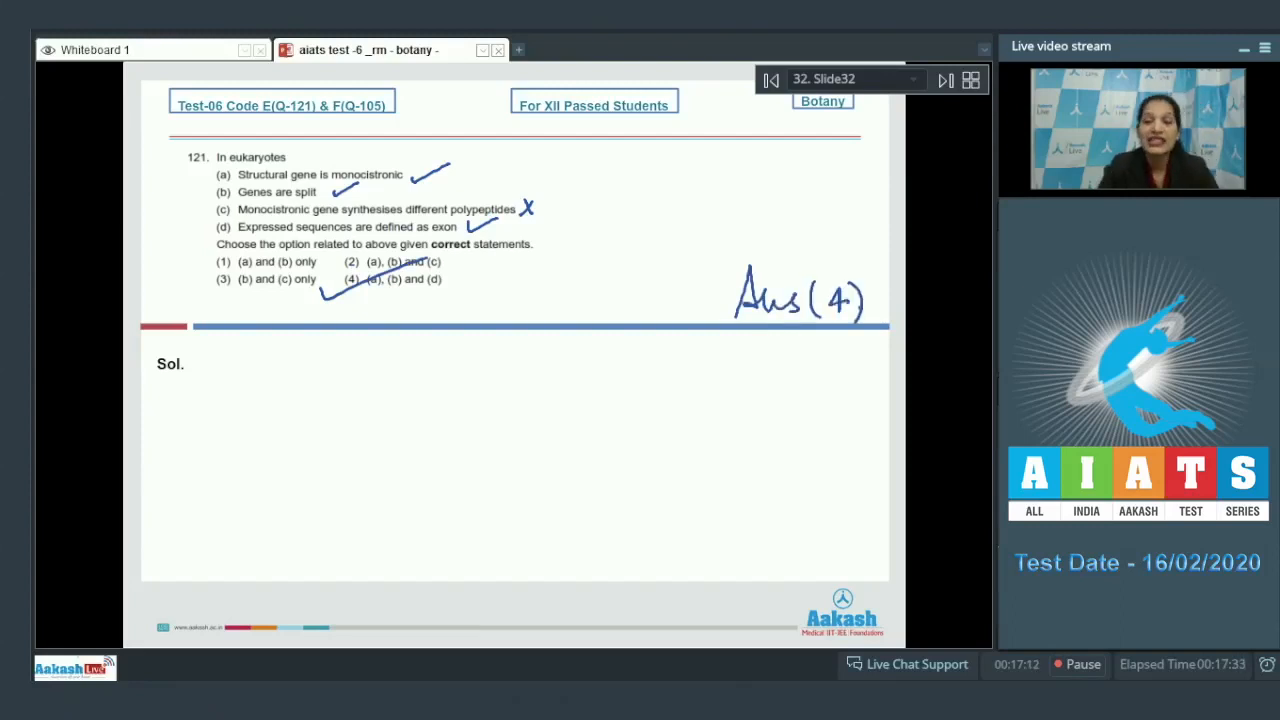
- Advance to question 122, tick options 1 and 4, flag option 2 as stop/nonsense, write 'Ans (2)'
click(944, 80)
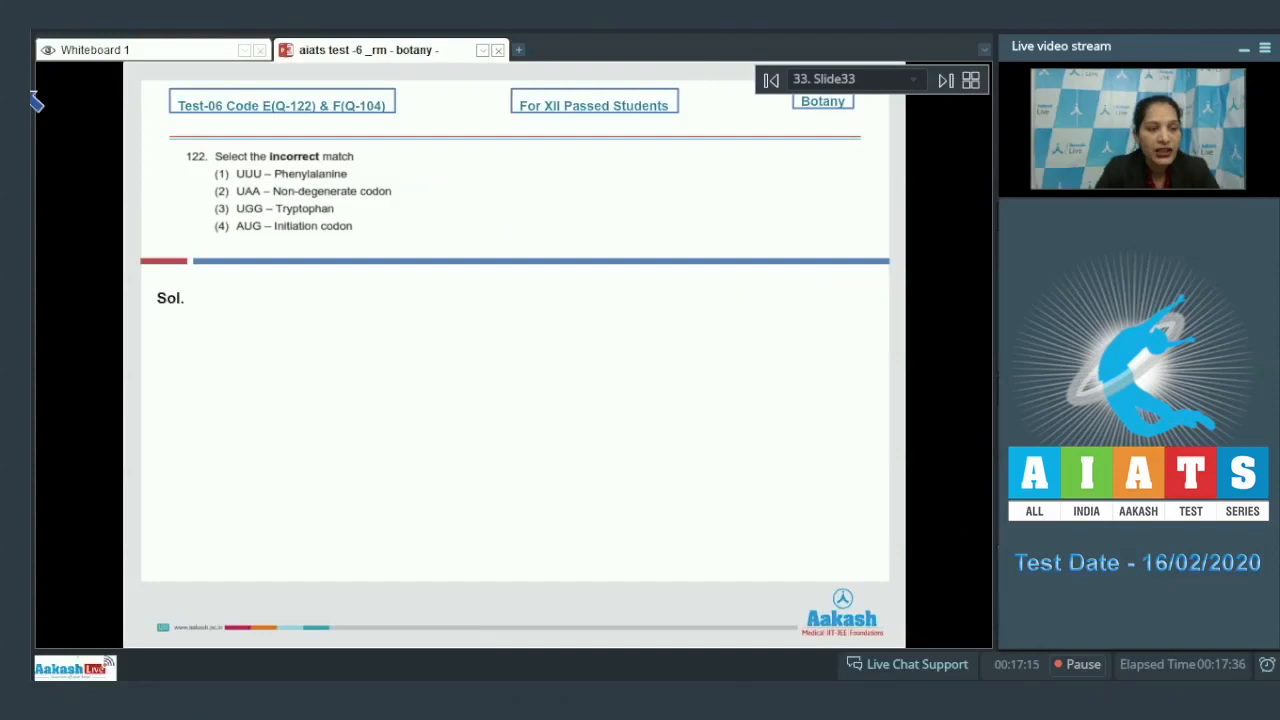
mouse_move(372, 180)
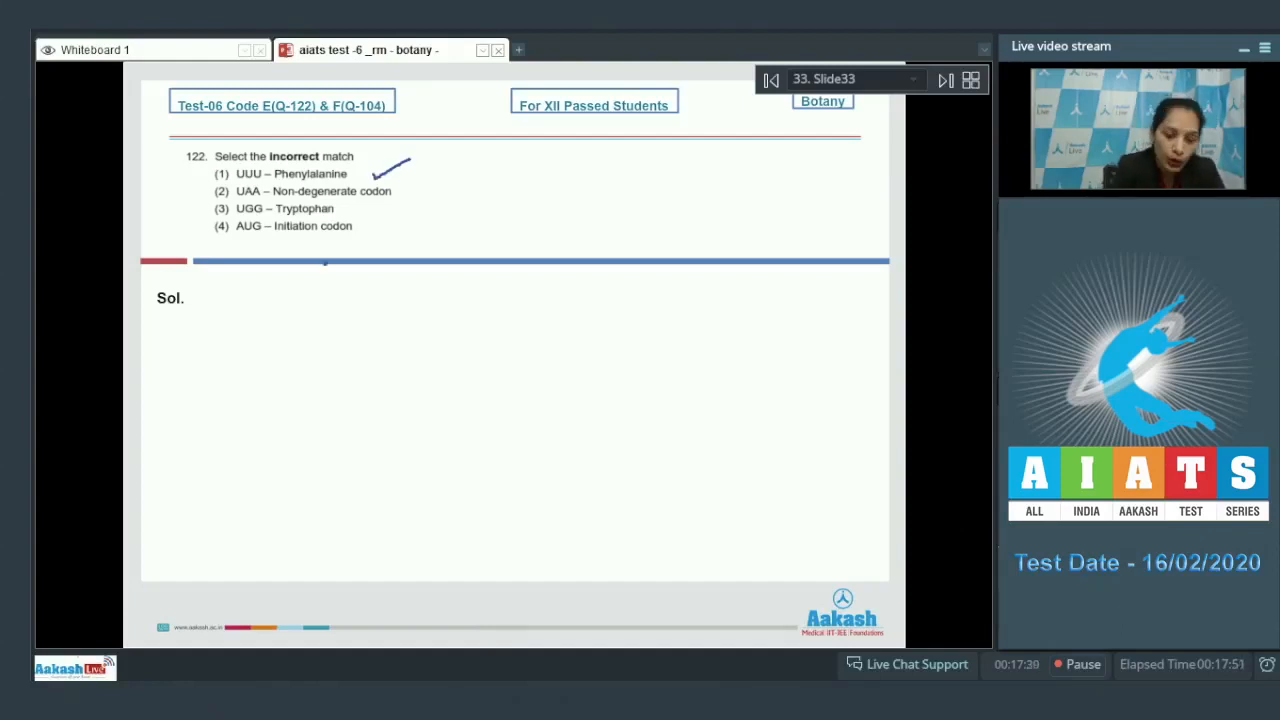
drag(236, 236, 344, 236)
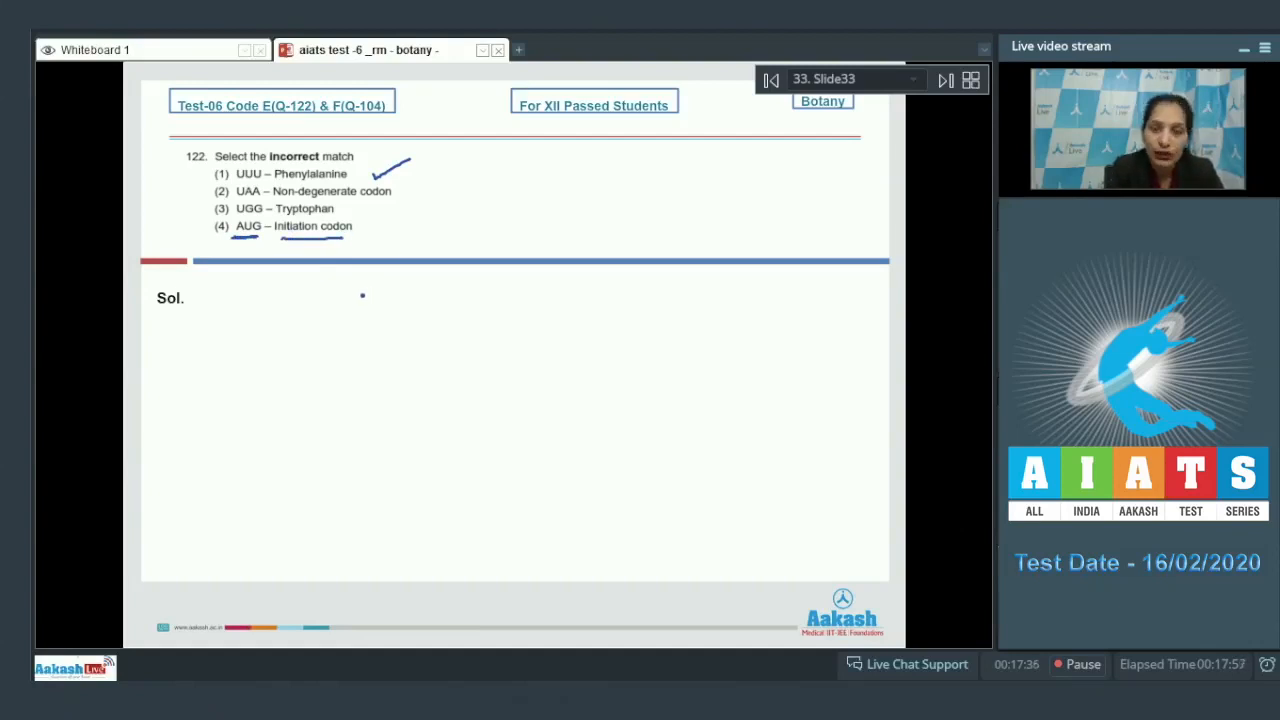
drag(356, 230, 380, 220)
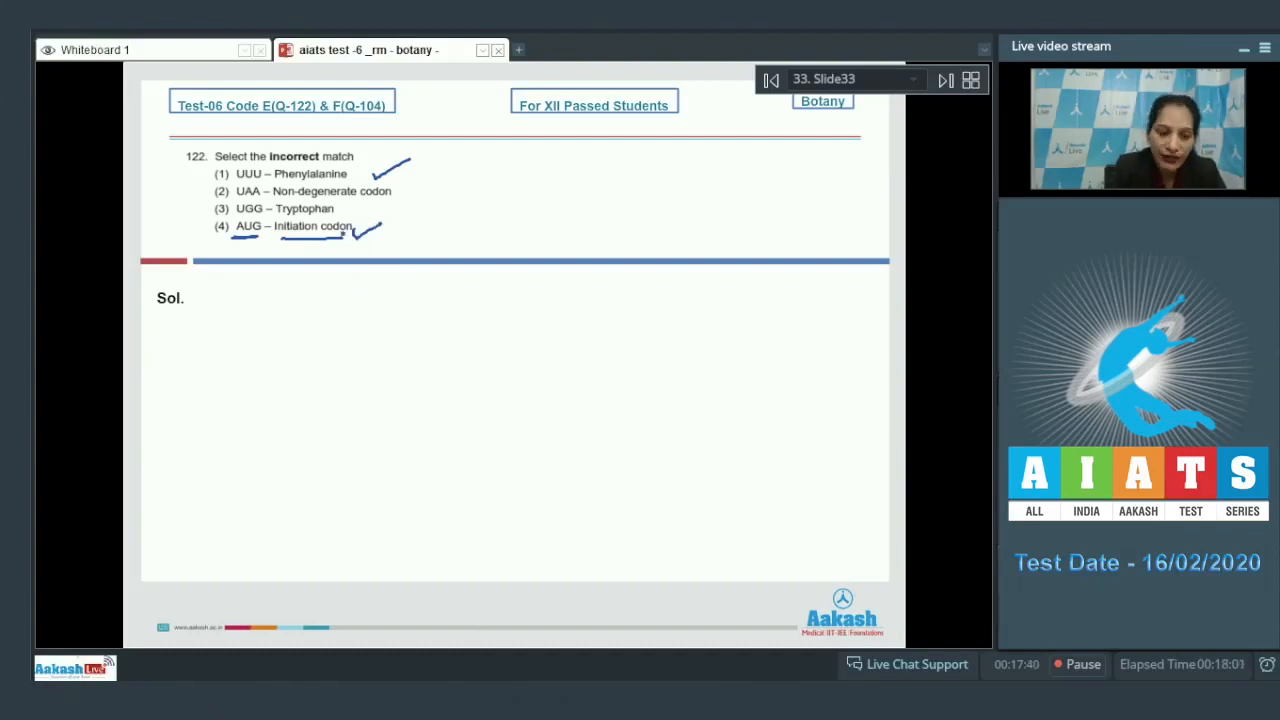
drag(344, 218, 370, 204)
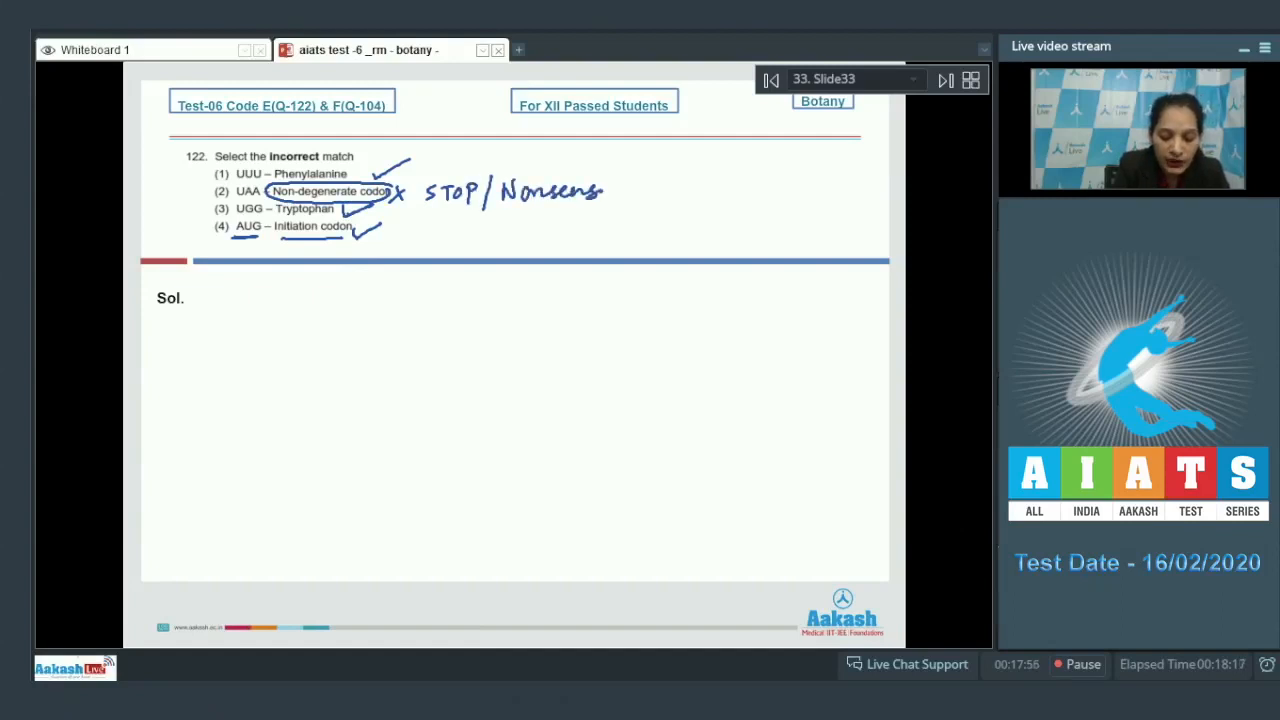
drag(490, 200, 620, 200)
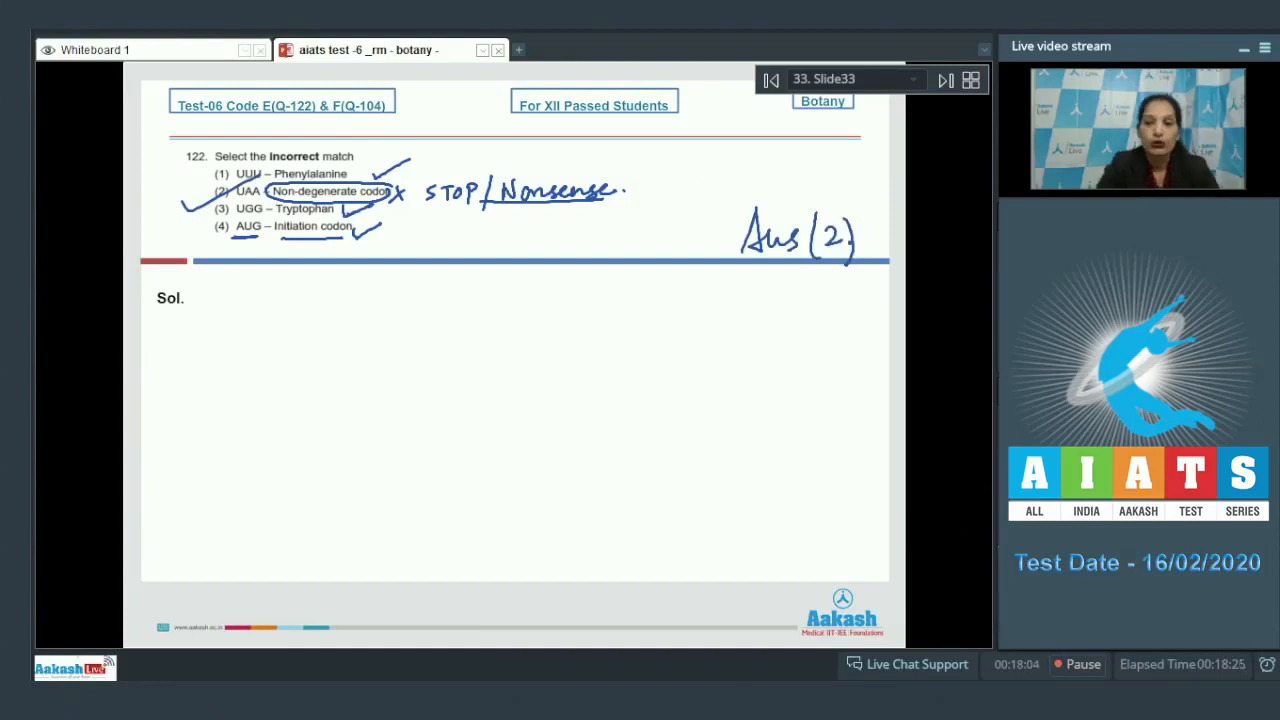
- Advance to question 123 on the DNA template strand
click(944, 80)
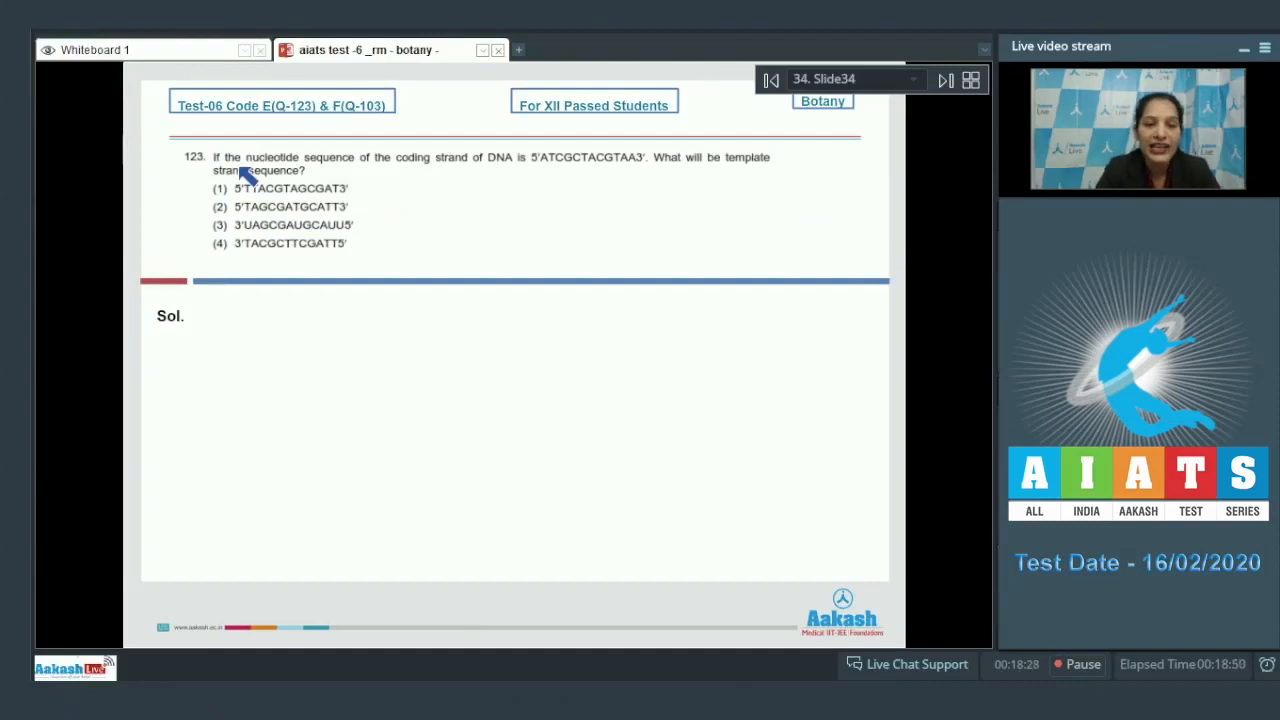
mouse_move(524, 172)
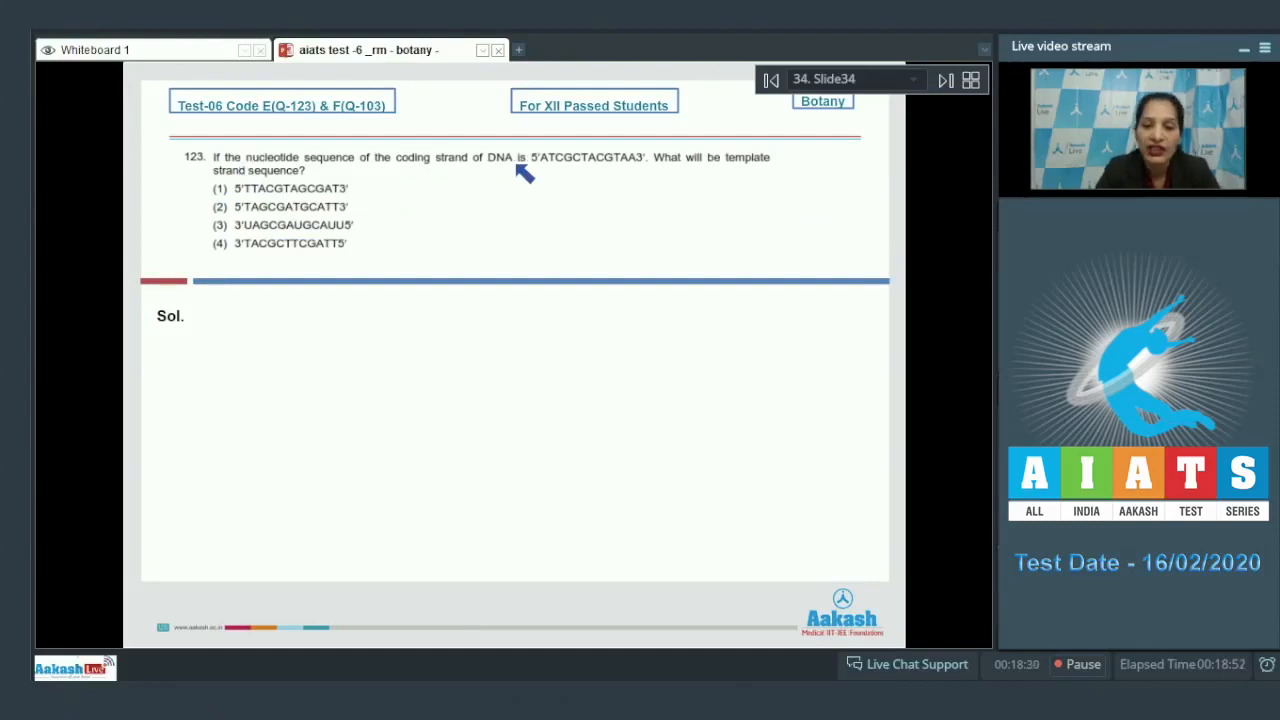
mouse_move(560, 170)
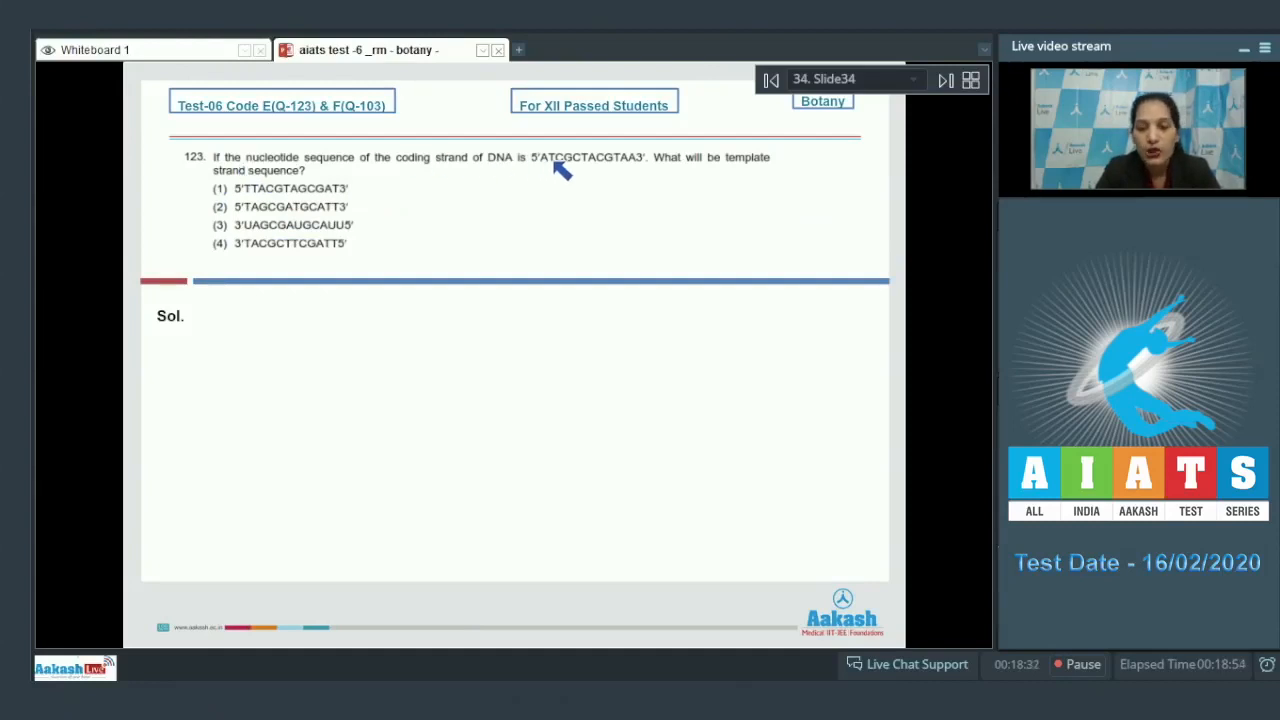
mouse_move(756, 176)
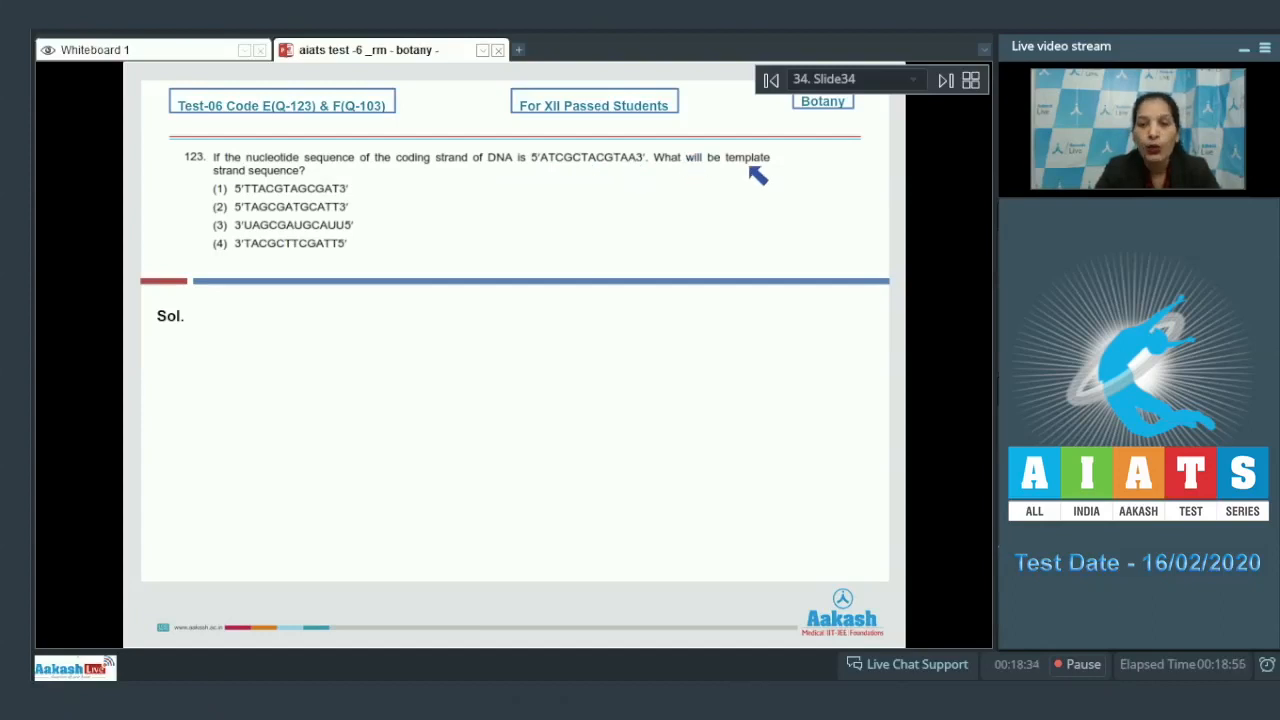
mouse_move(296, 180)
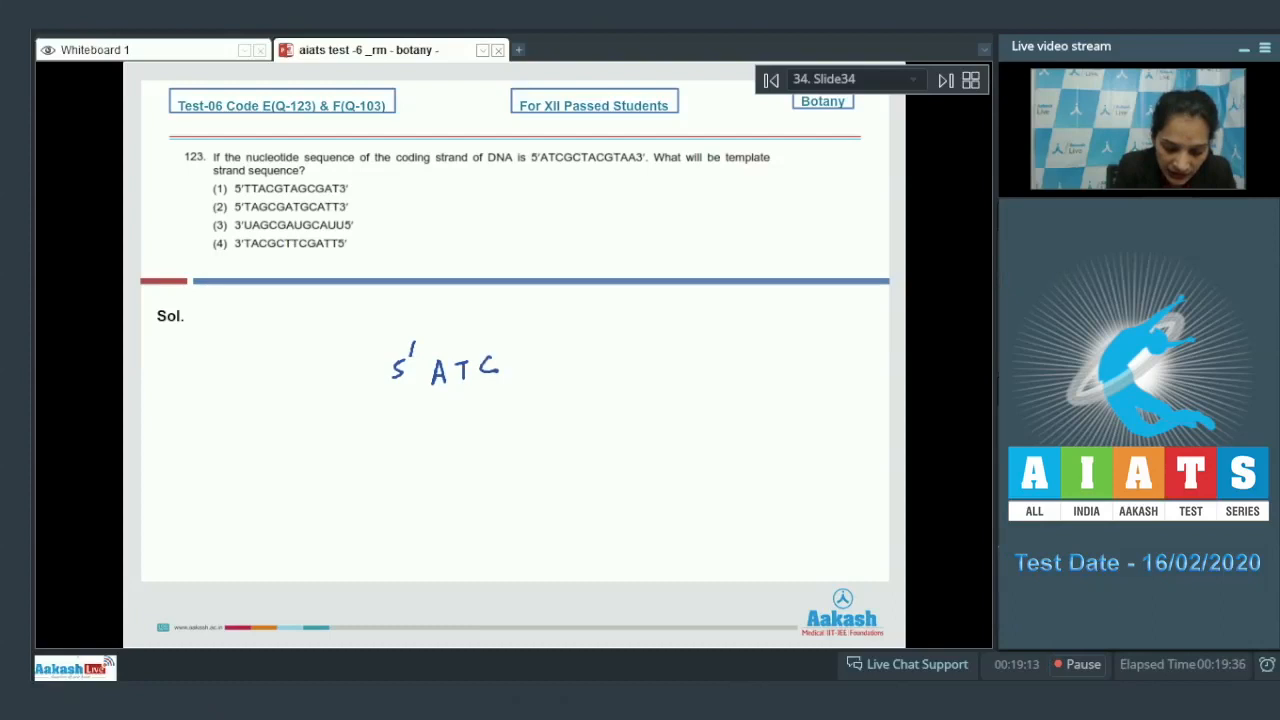
- Write the coding strand and complementary template strand, cross options 2–4, write 'Ans (1)'
drag(510, 364, 584, 364)
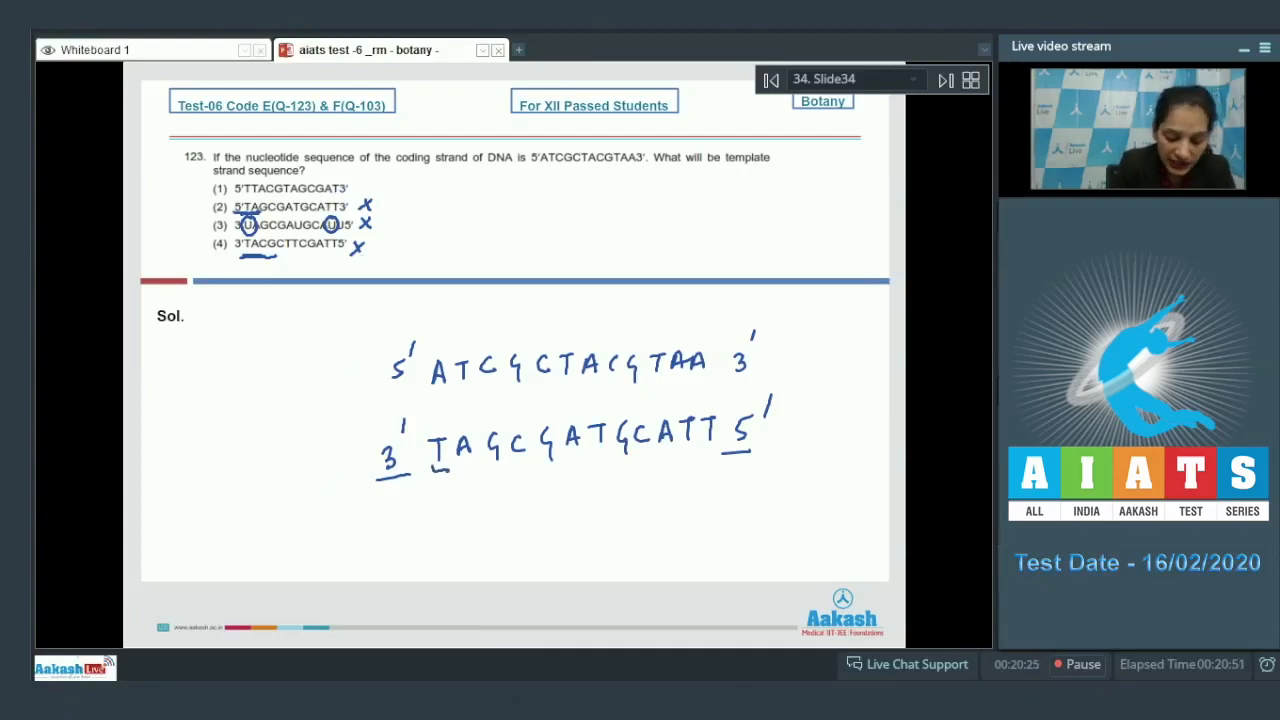
drag(430, 464, 520, 468)
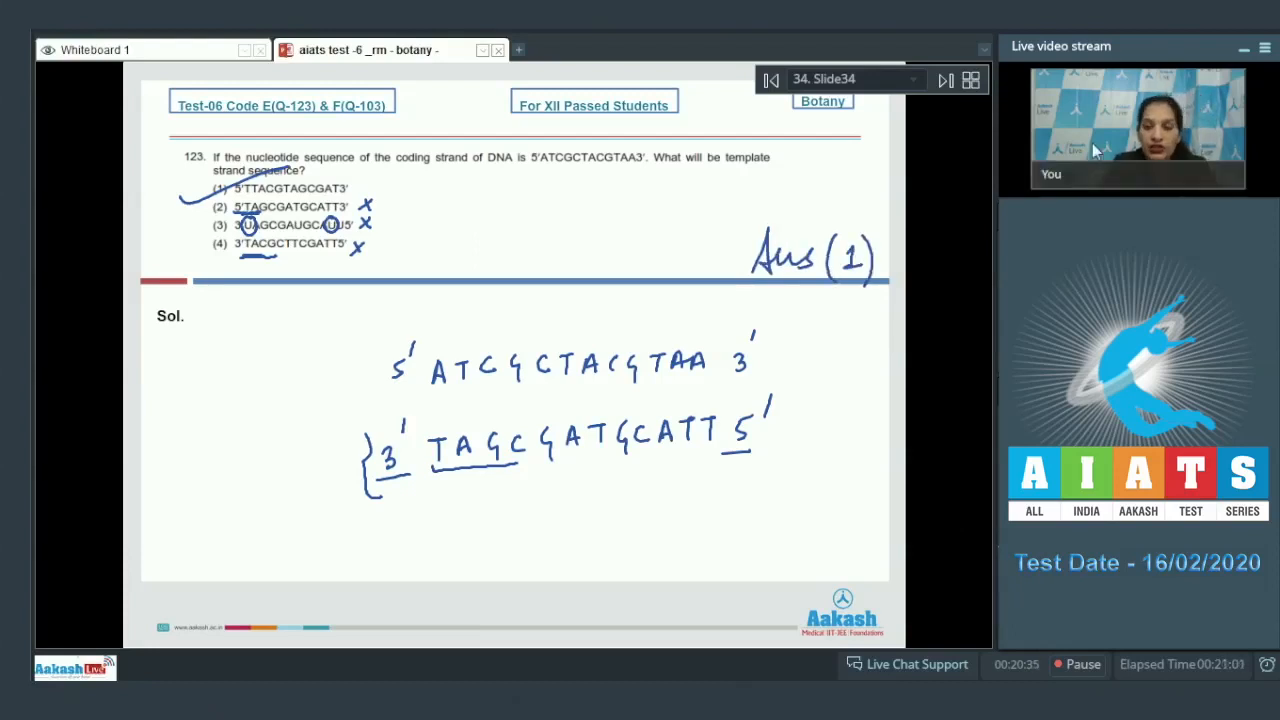
- Advance to question 124, tick options 1, 2 and 4, write 'Ans (3)'
click(944, 80)
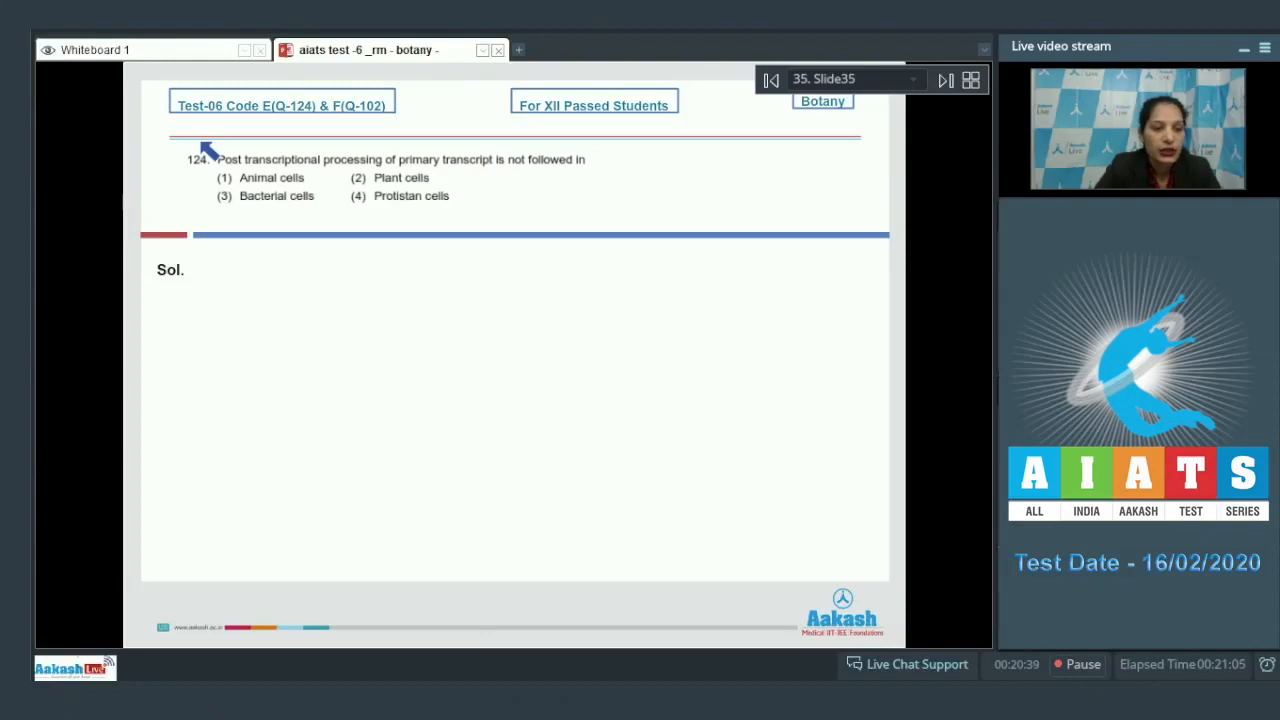
mouse_move(390, 178)
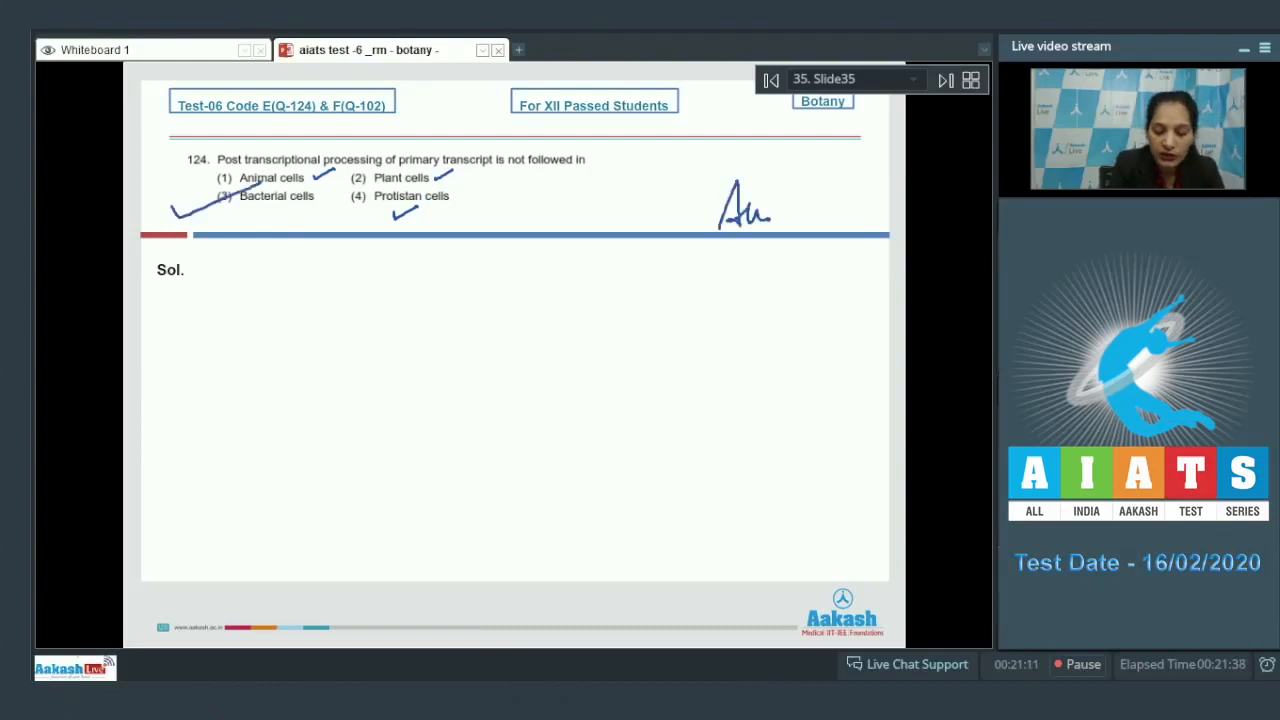
drag(770, 210, 840, 216)
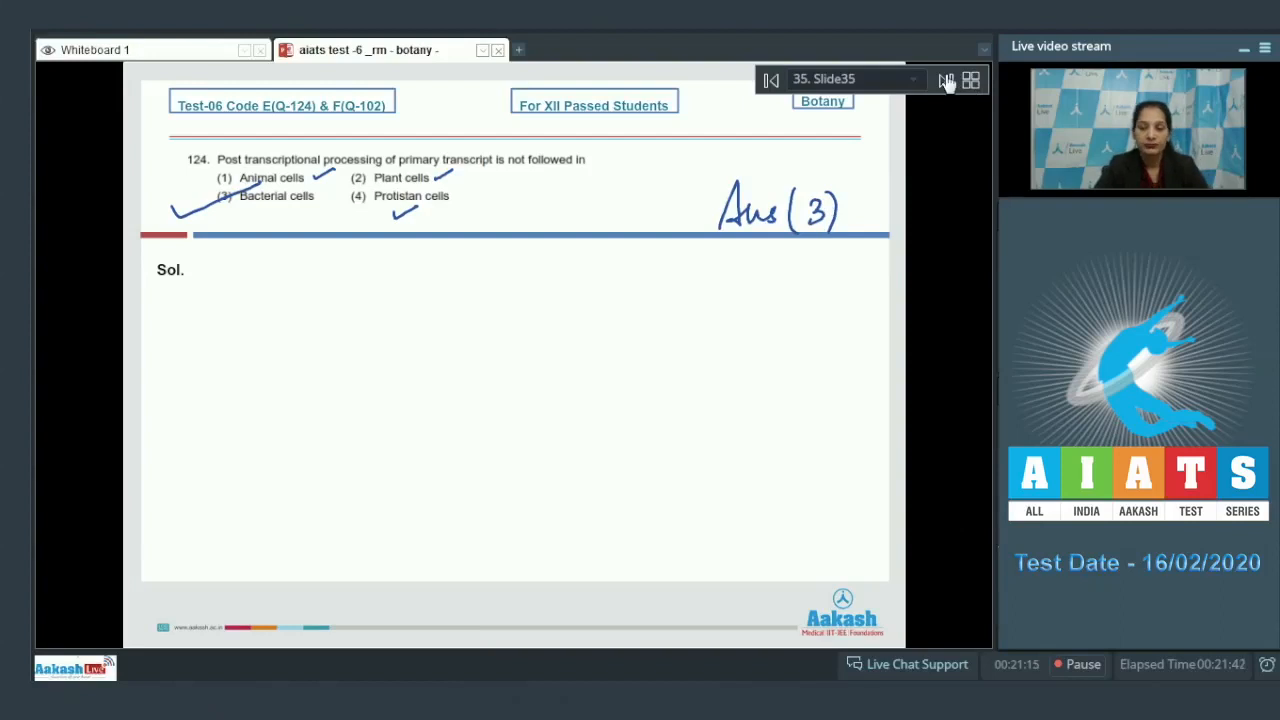
- Advance to question 125 on the lac operon and tick options 1 and 3, crossing option 2
click(944, 80)
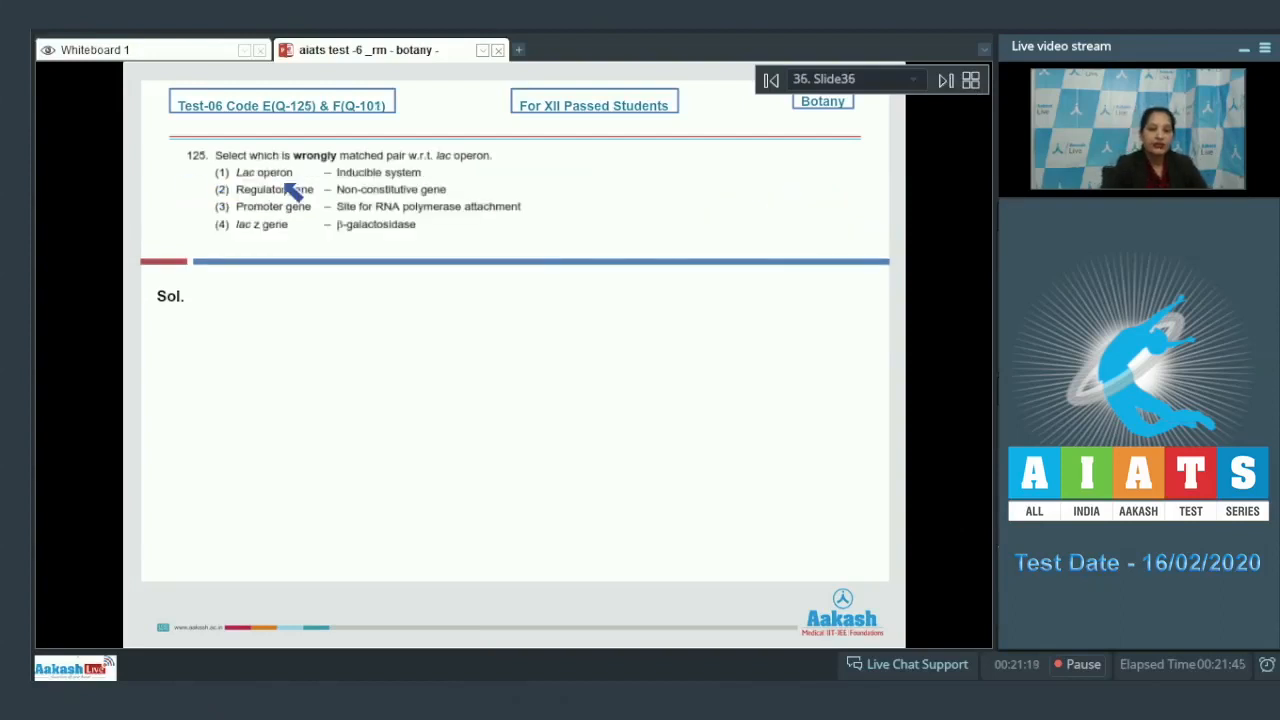
mouse_move(450, 180)
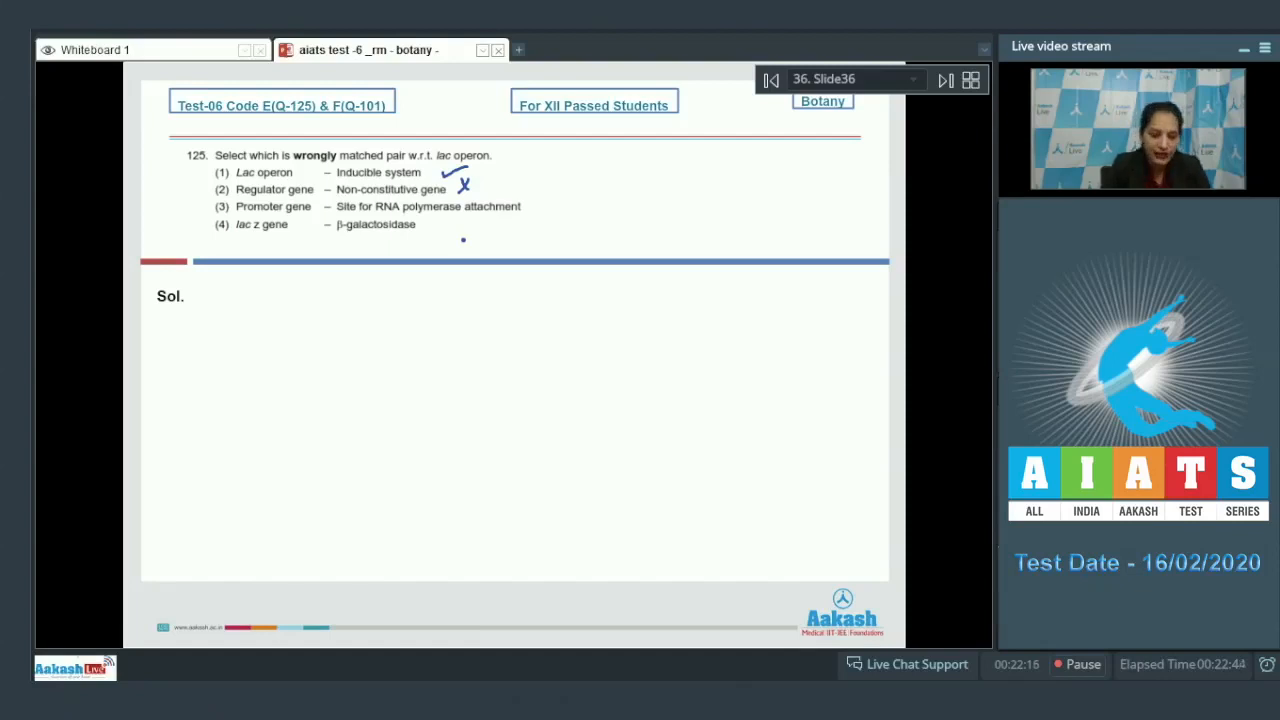
drag(524, 204, 560, 196)
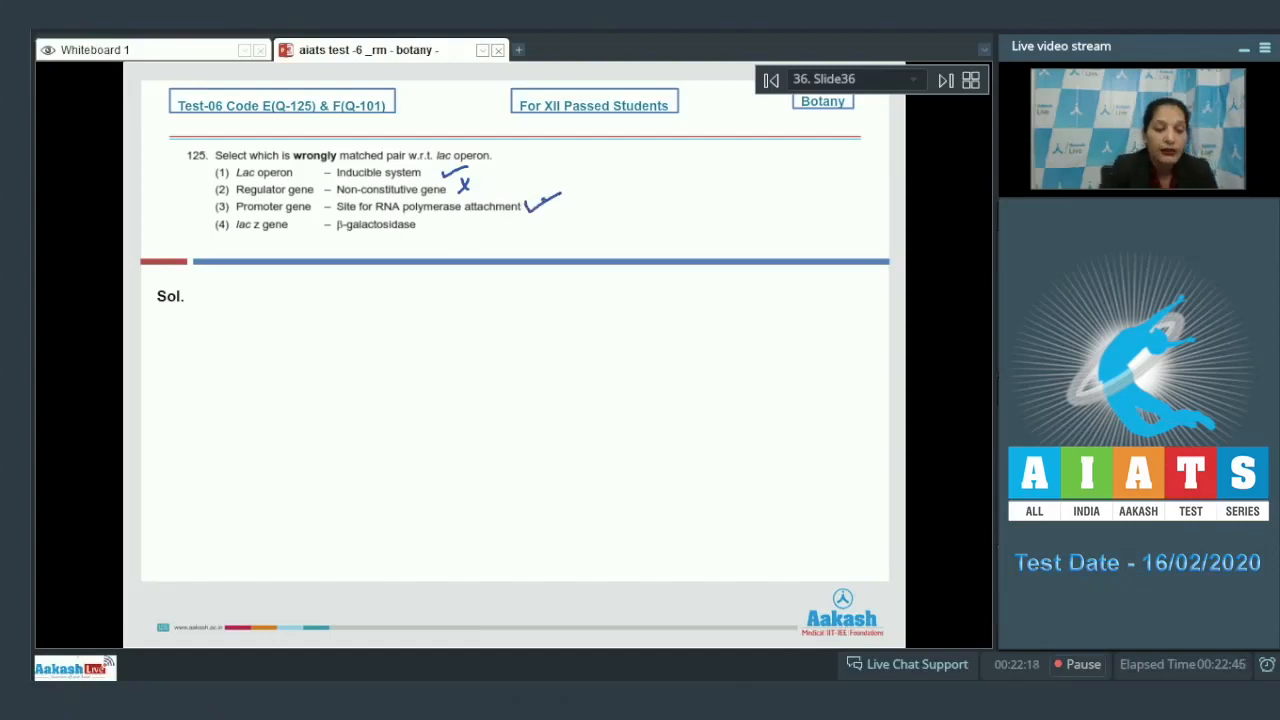